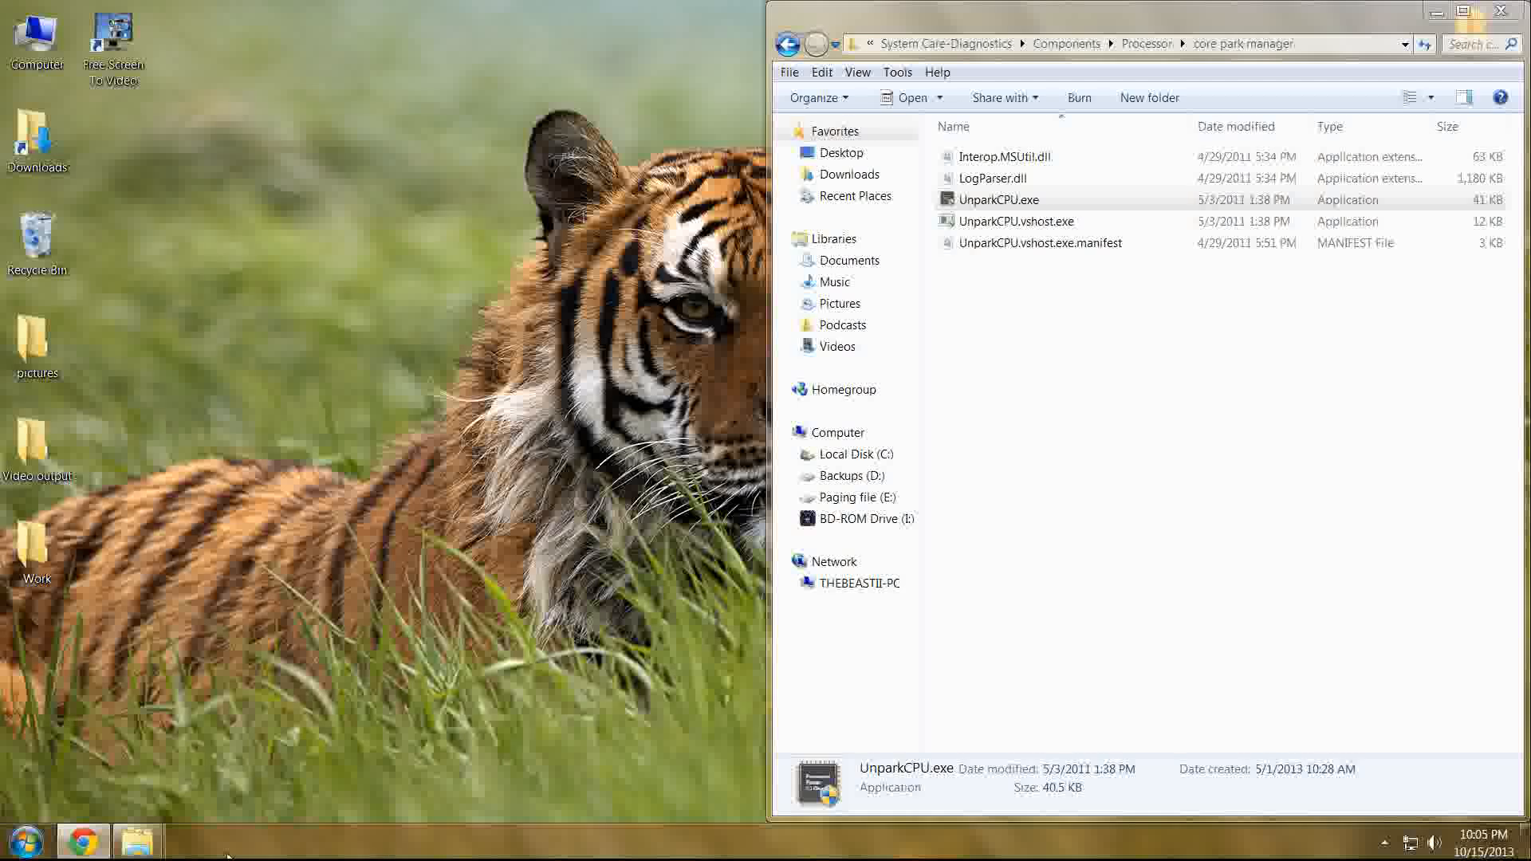
pyautogui.moveTo(137, 841)
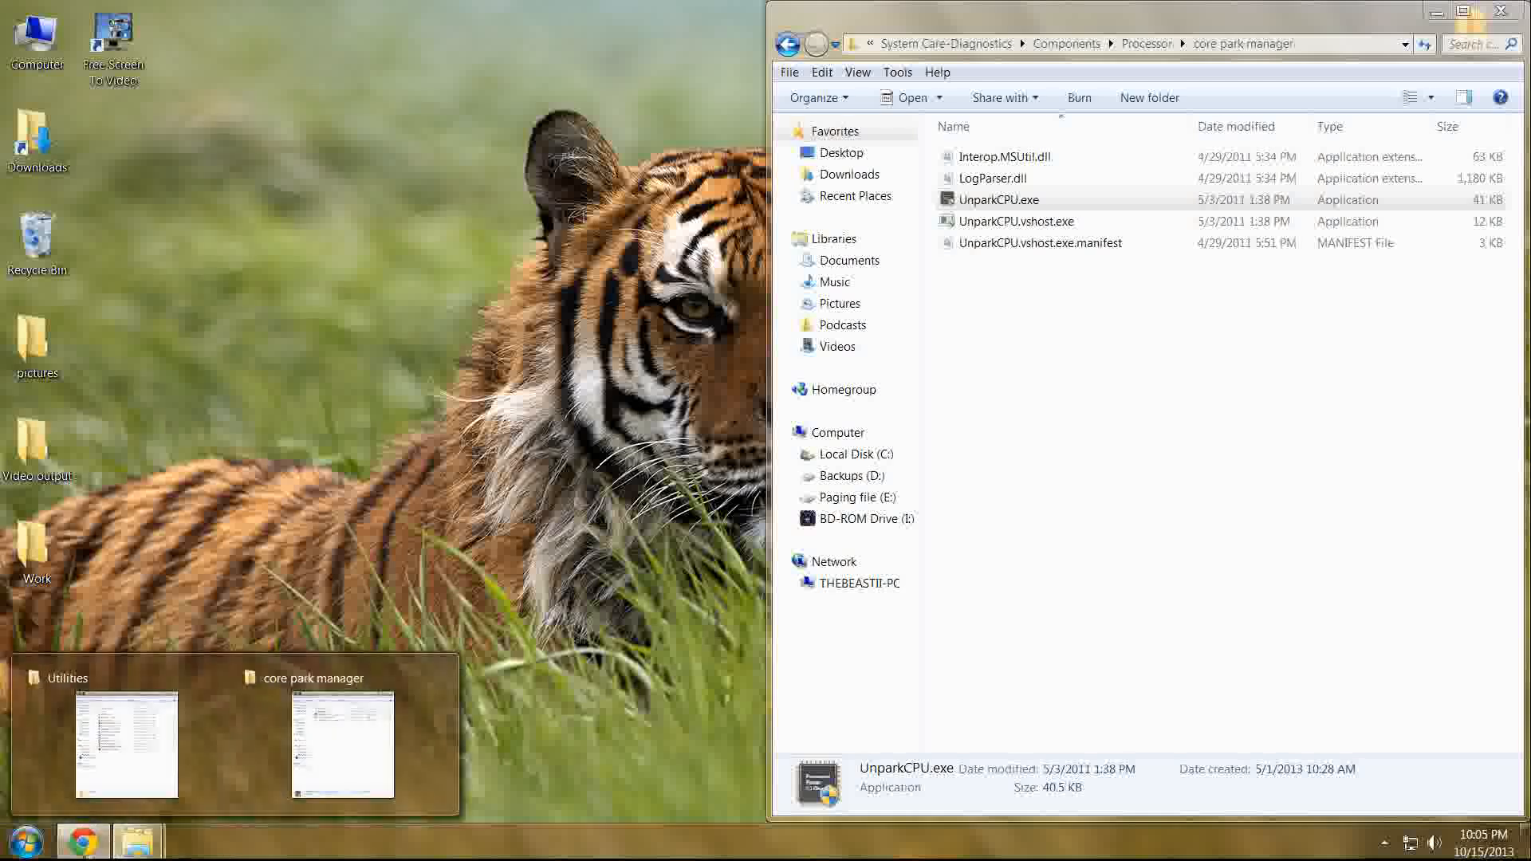
# - Read through the Coder Bag core parking article in Chrome, minimize it, and launch UnparkCPU.exe from Explorer
pyautogui.click(83, 841)
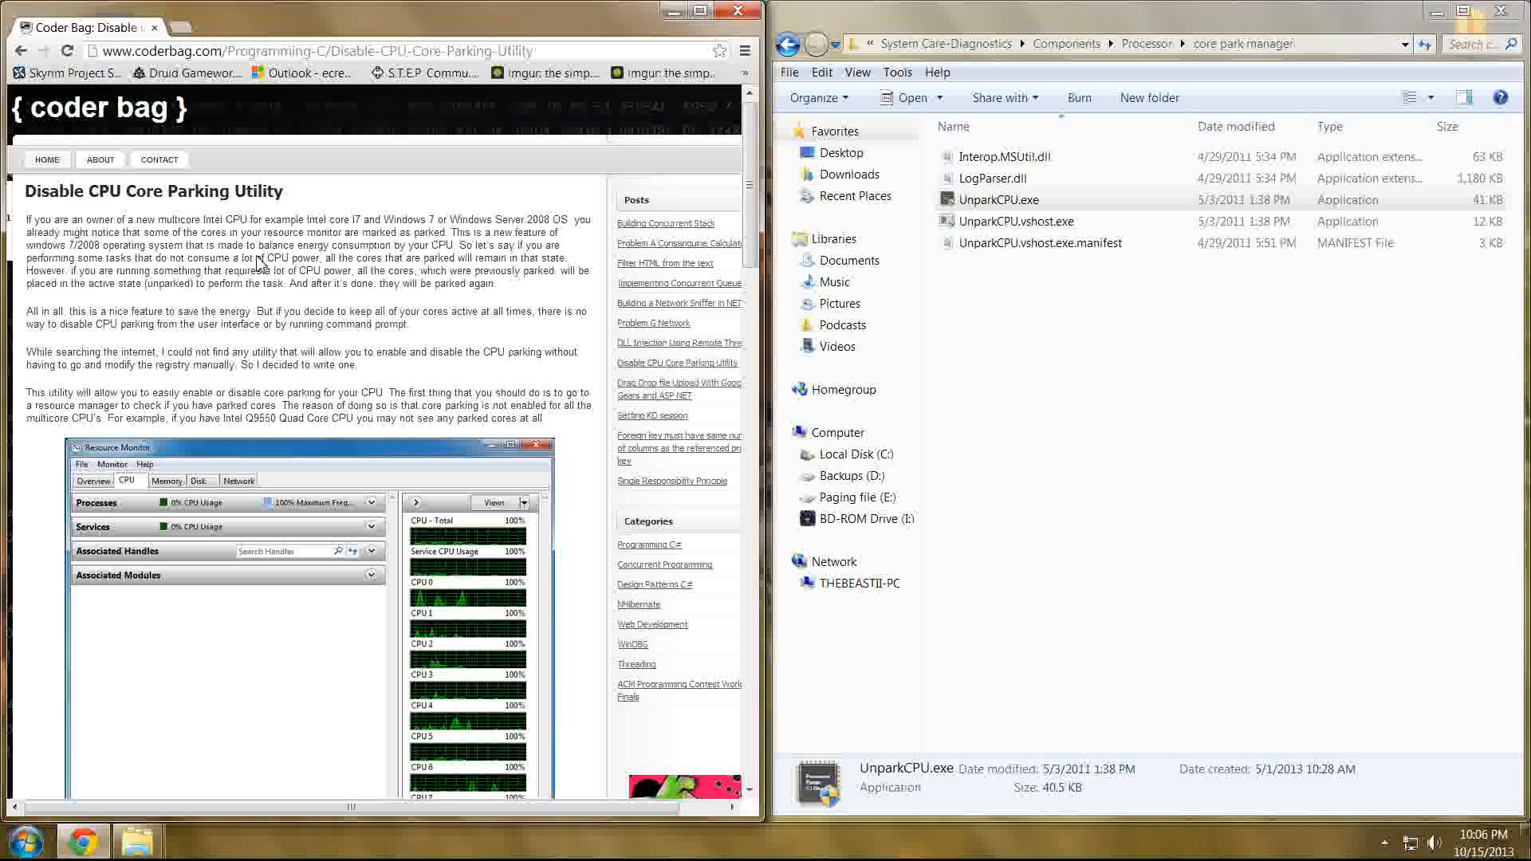
pyautogui.scroll(-3)
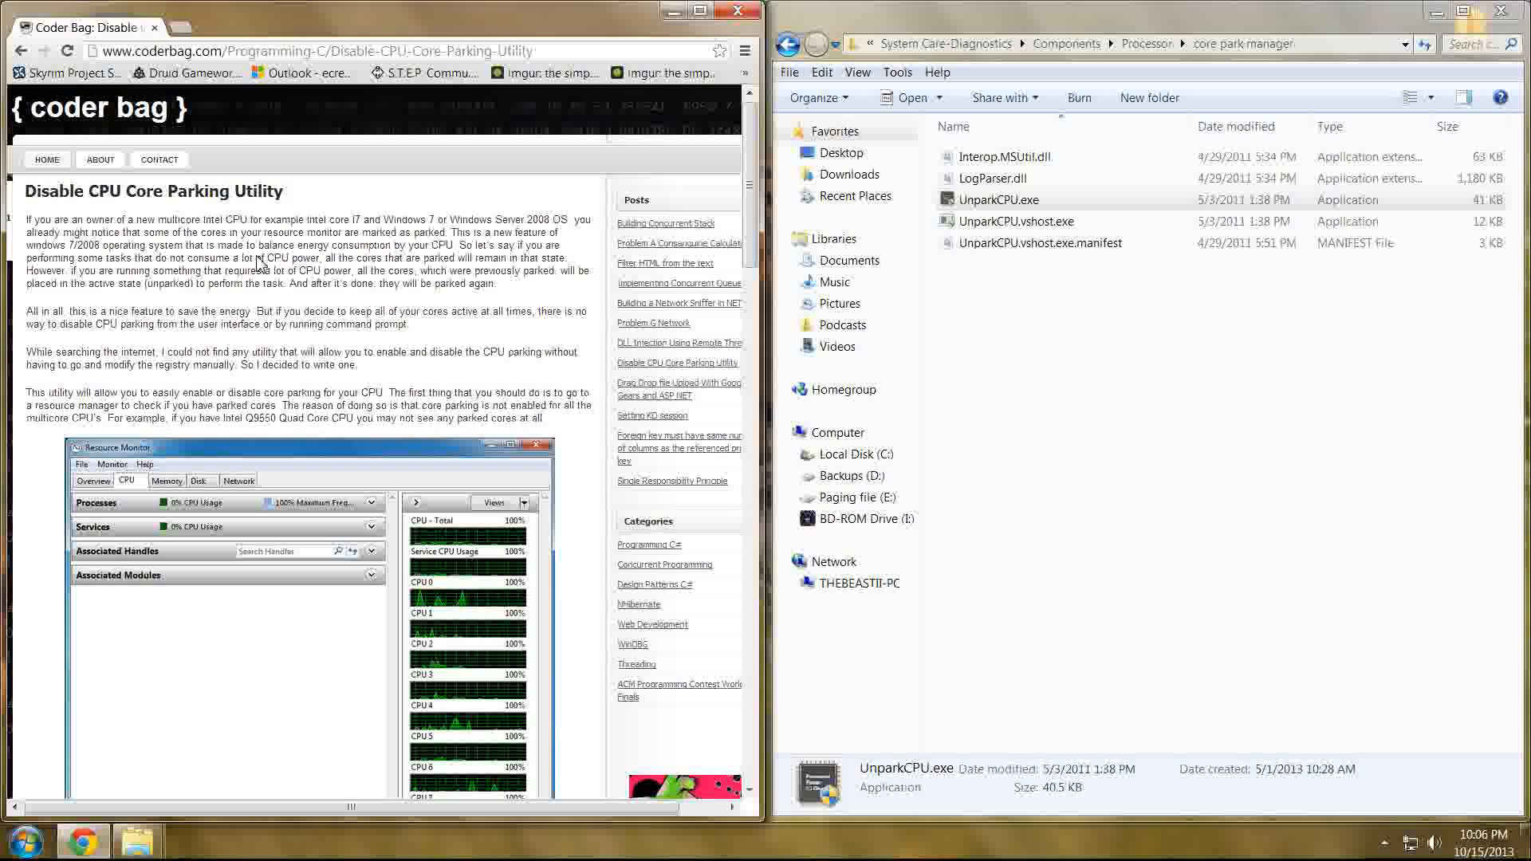
pyautogui.scroll(-3)
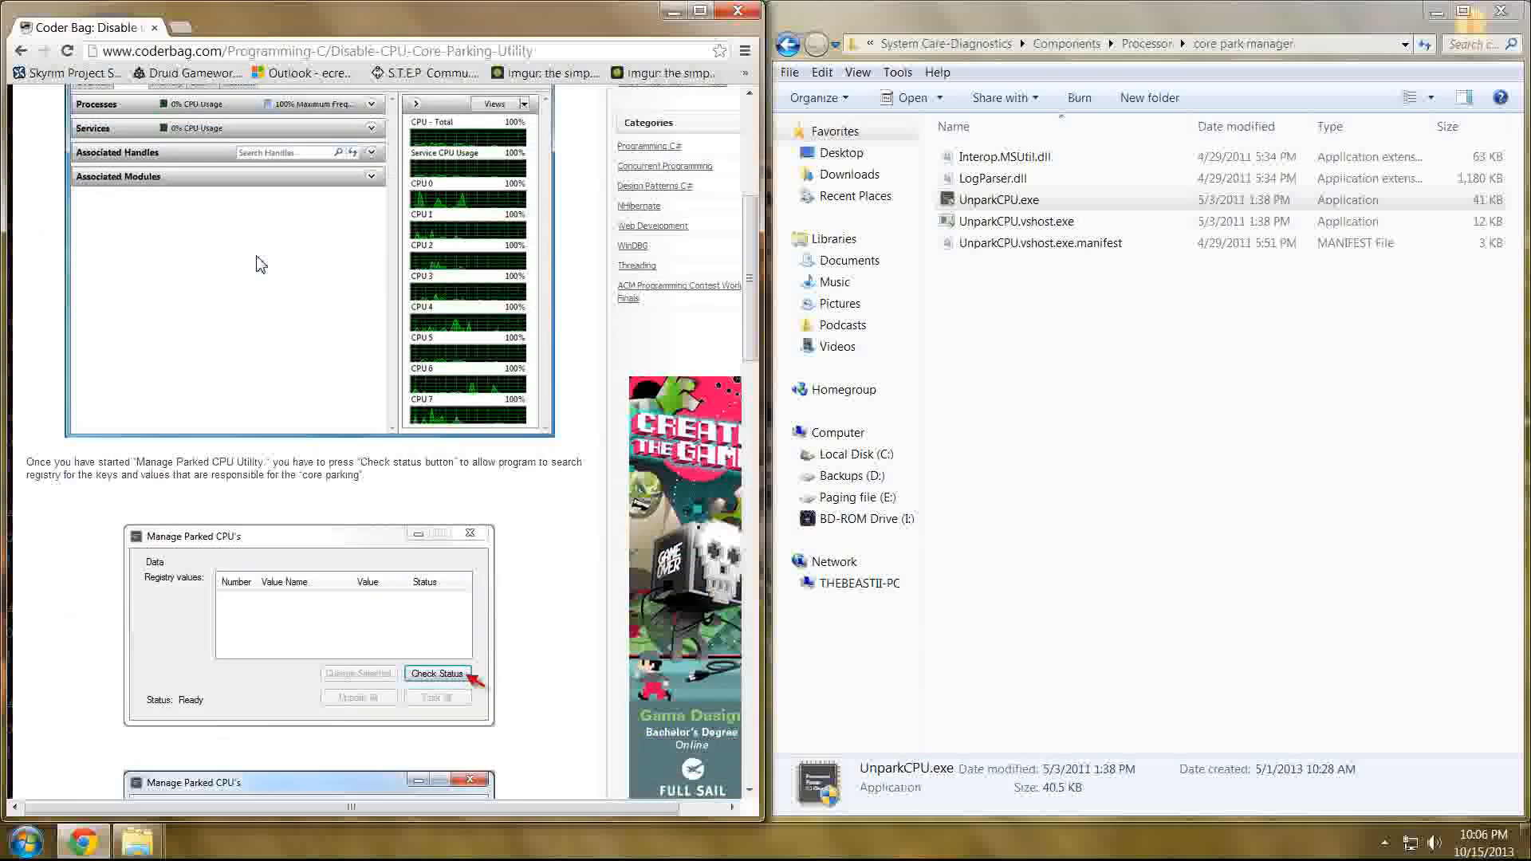
pyautogui.click(437, 673)
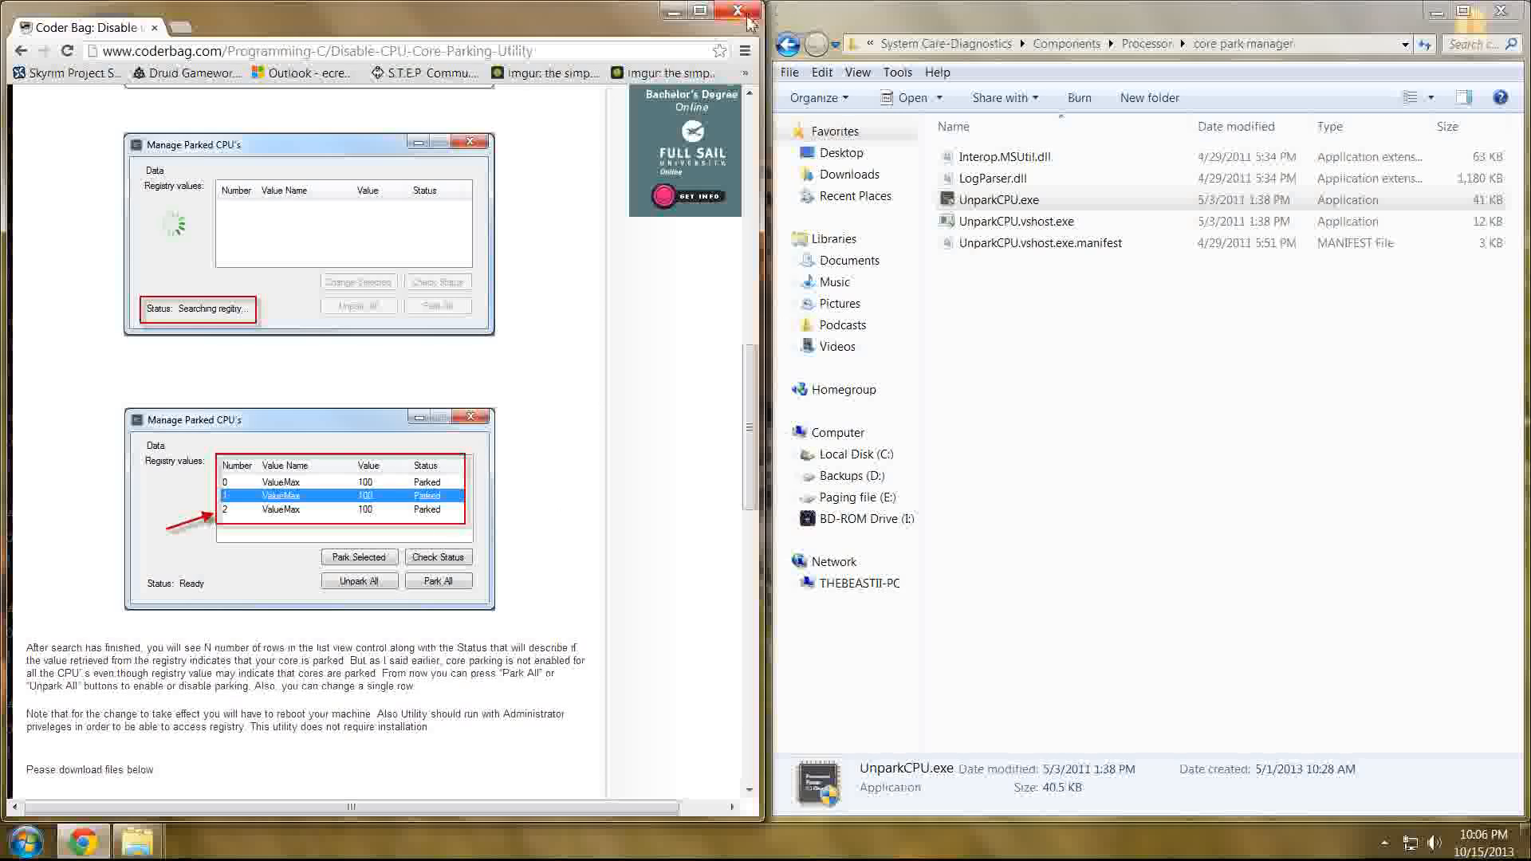
pyautogui.click(736, 11)
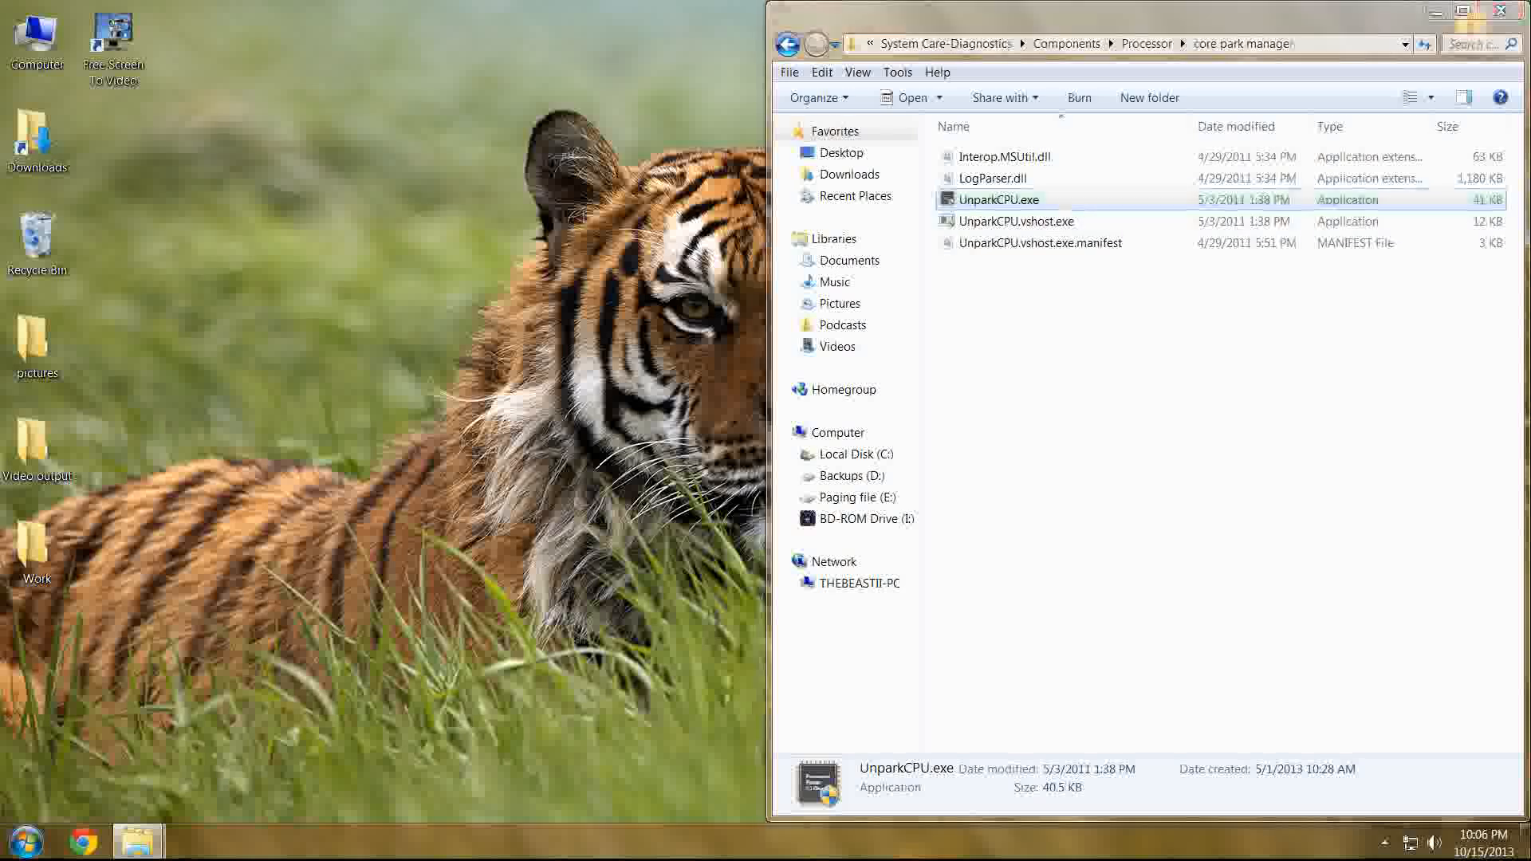
pyautogui.doubleClick(998, 200)
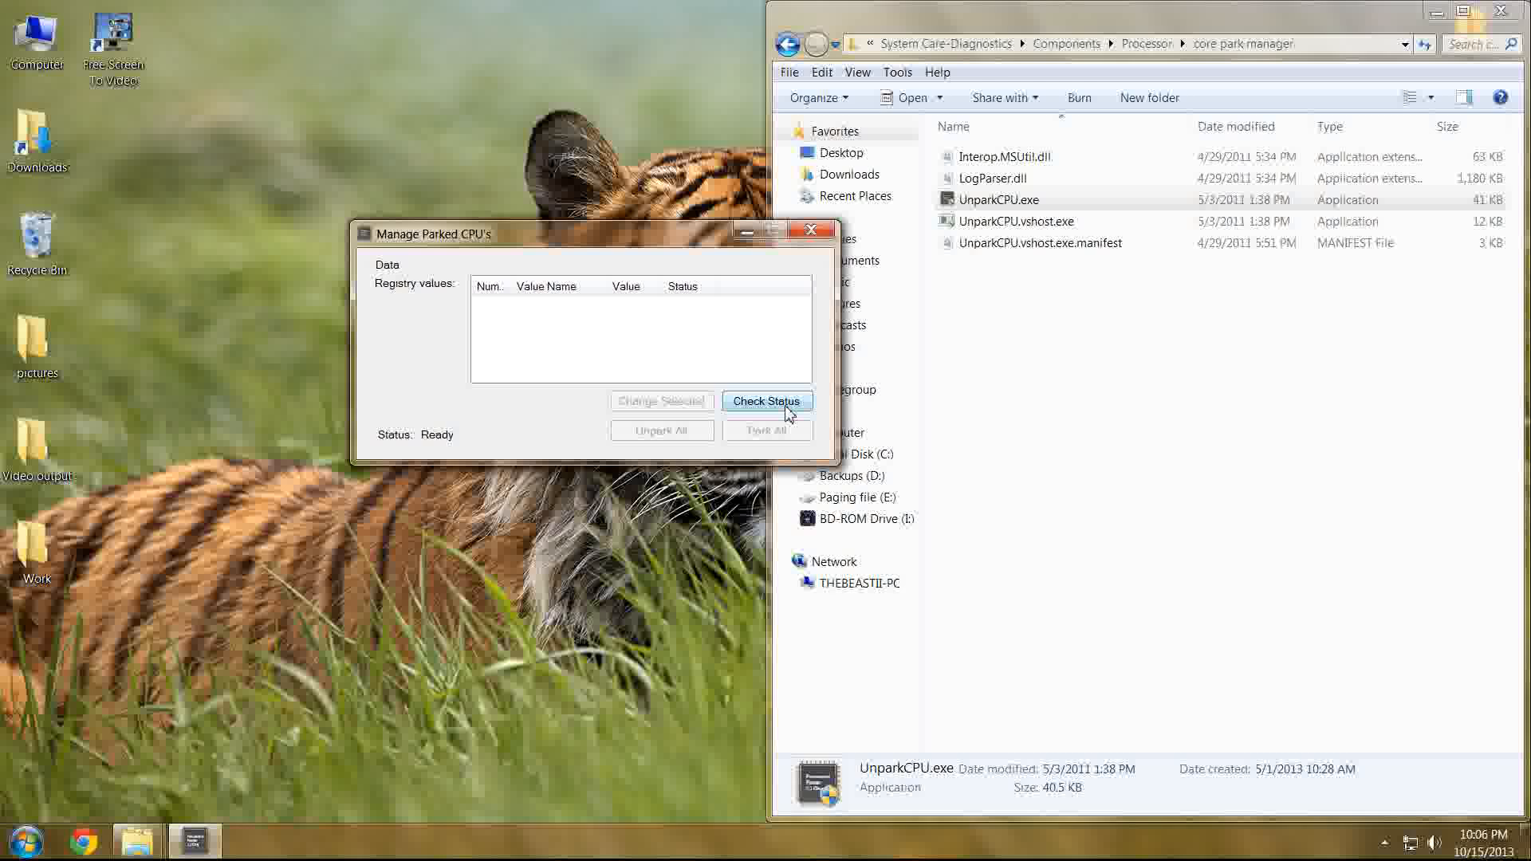
# - Run Check Status to scan the registry for the parking state of each CPU core
pyautogui.click(767, 400)
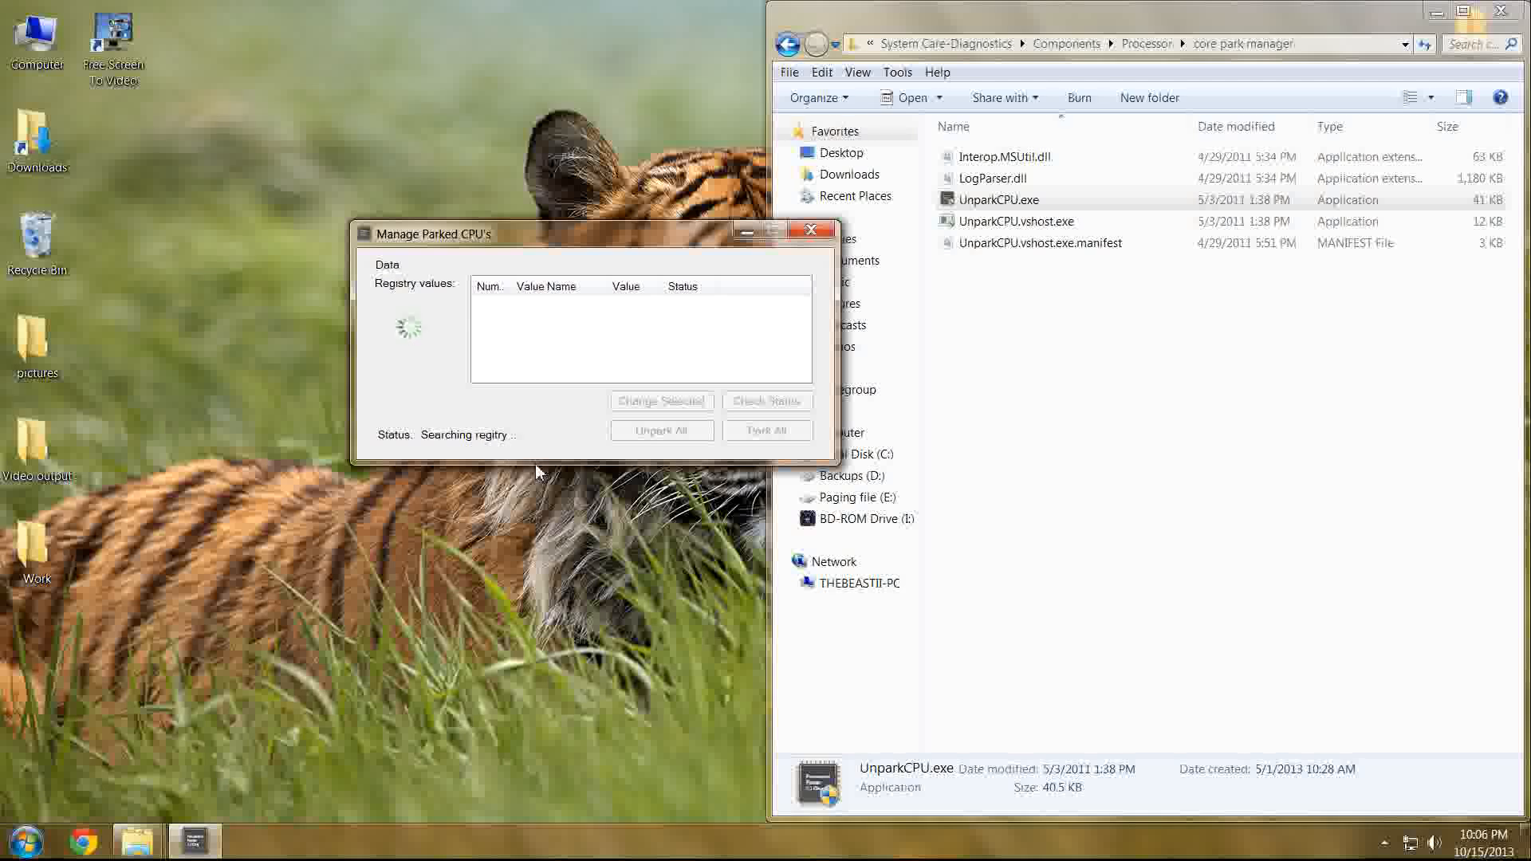
pyautogui.moveTo(551, 381)
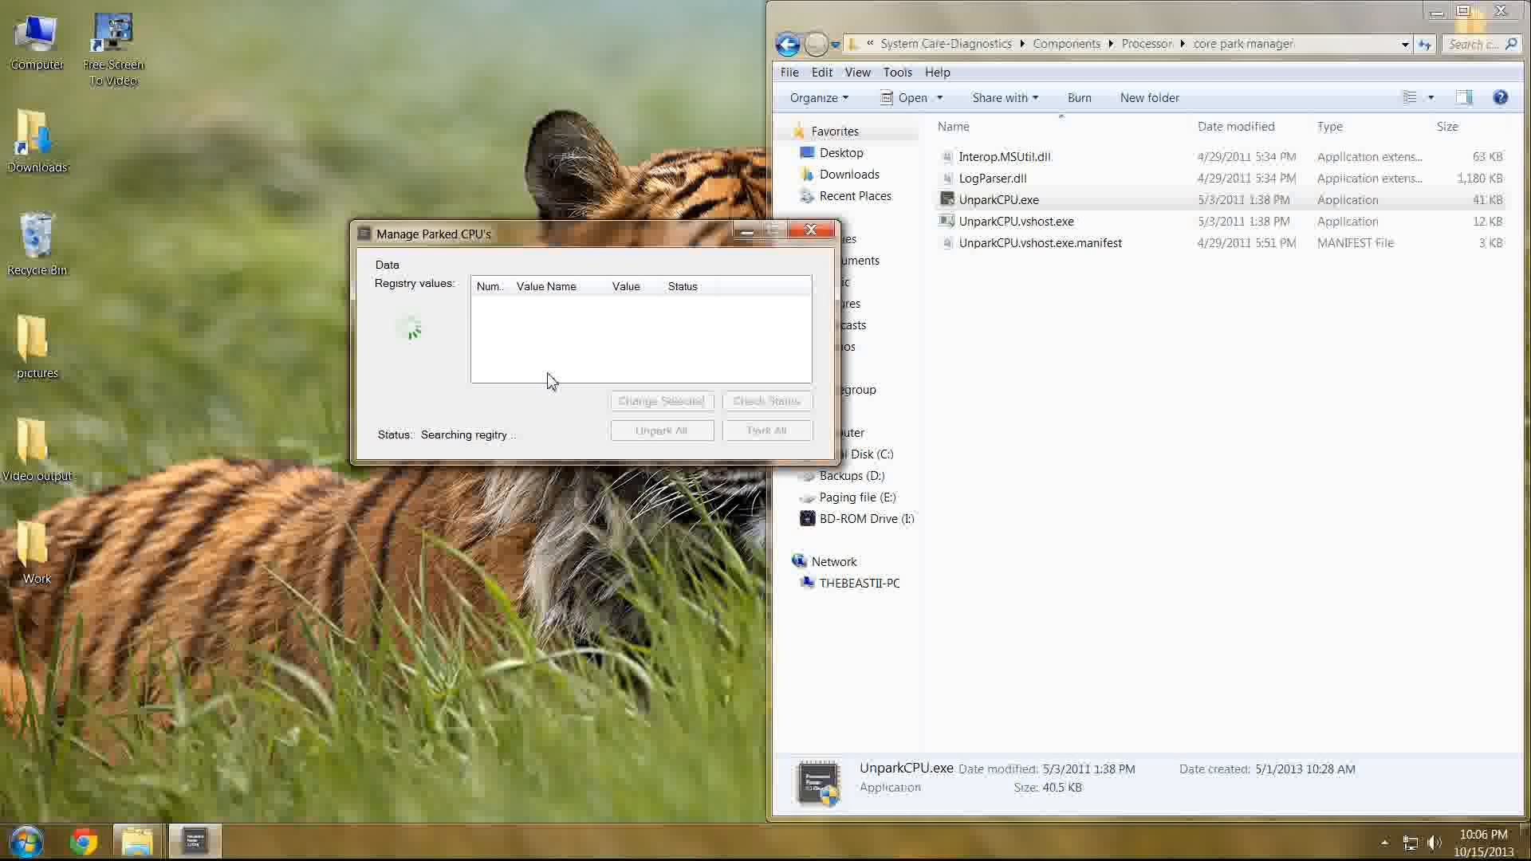
pyautogui.moveTo(541, 399)
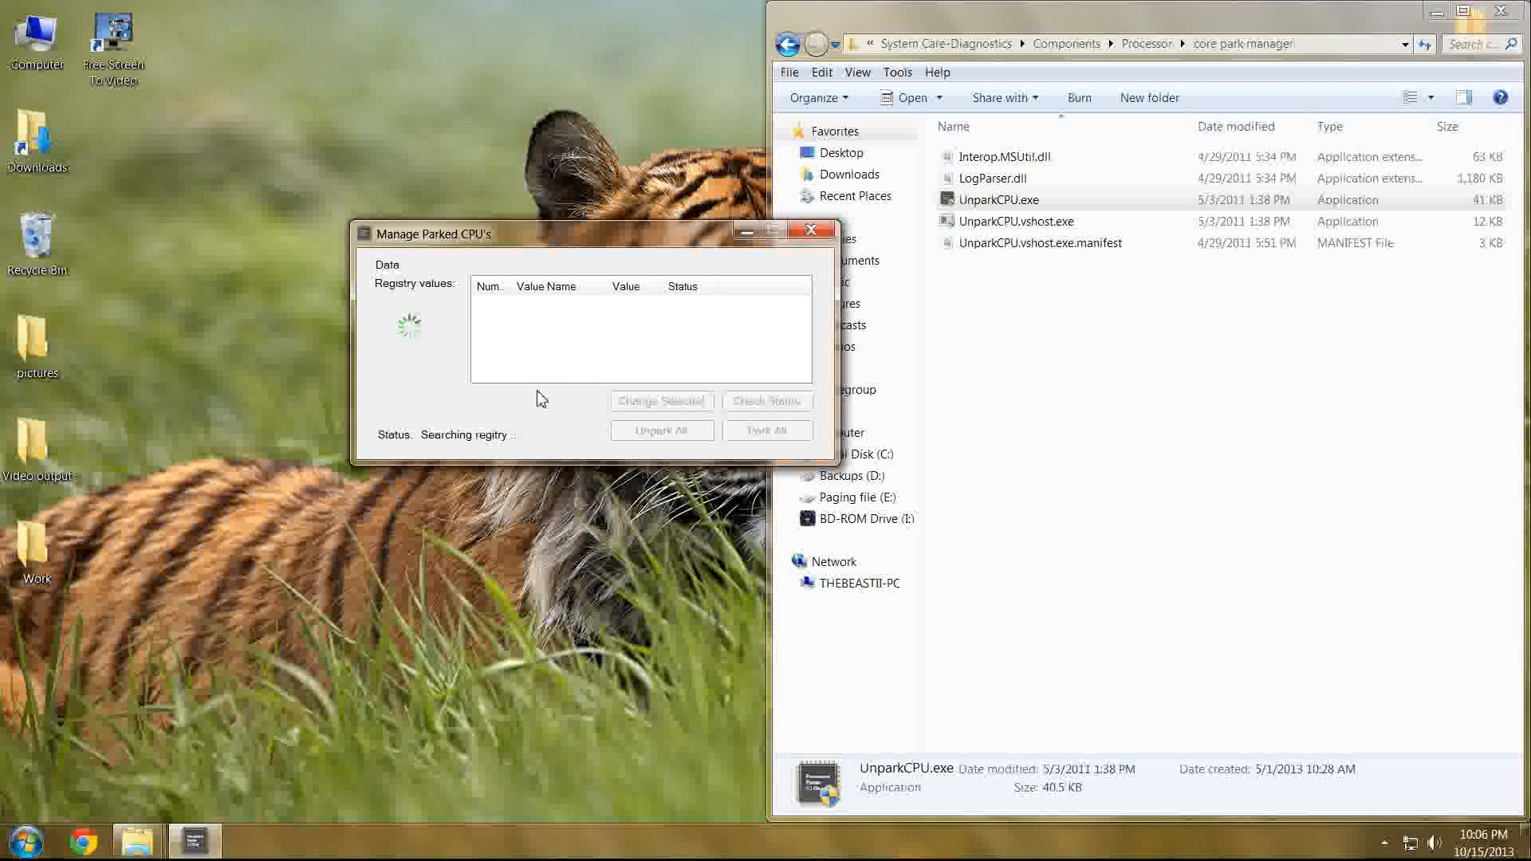
pyautogui.moveTo(641, 162)
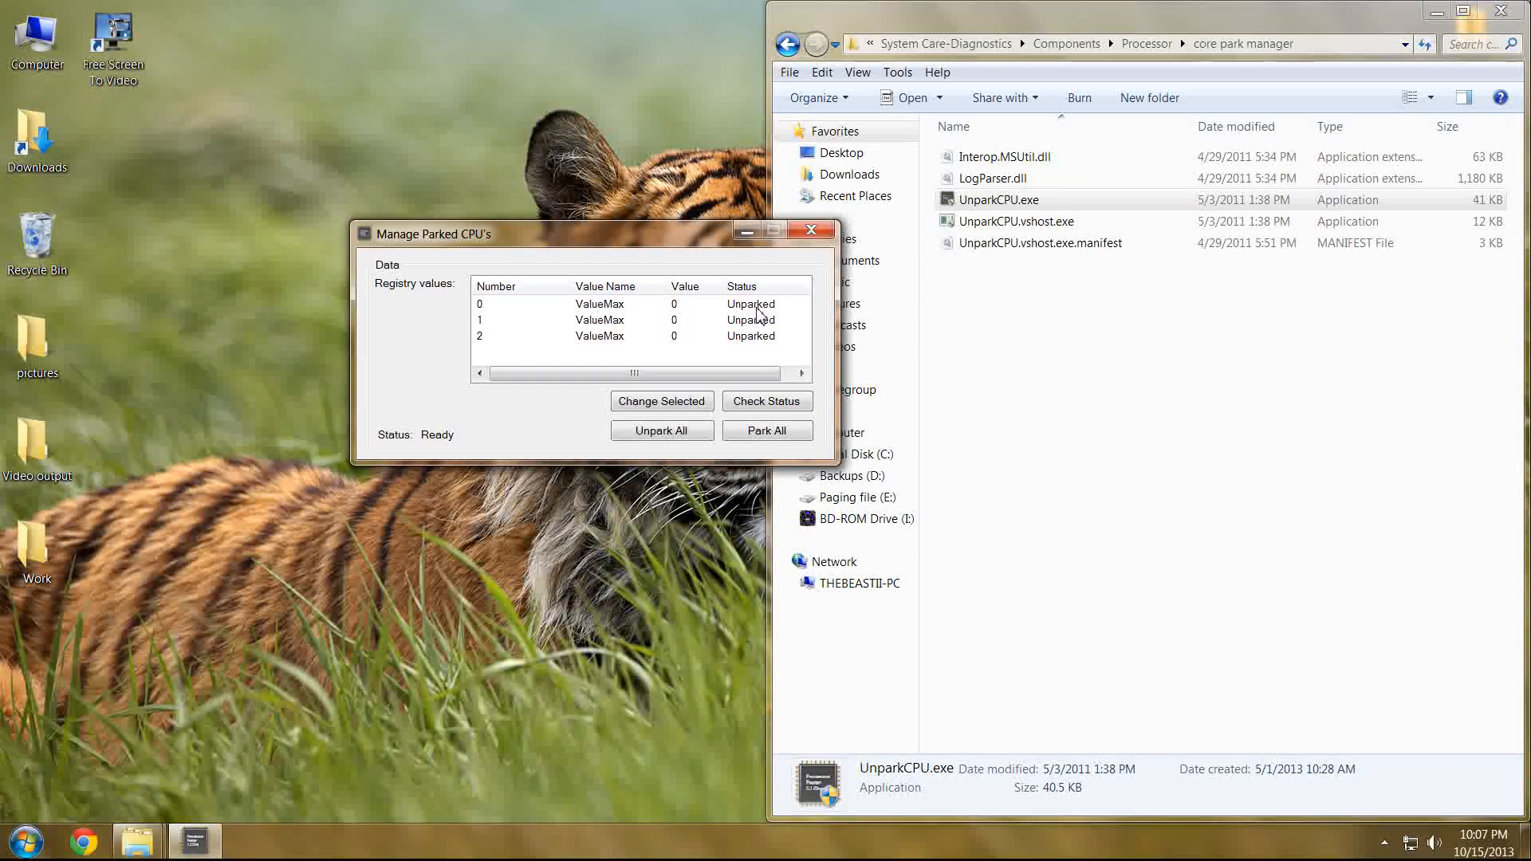
pyautogui.moveTo(671, 560)
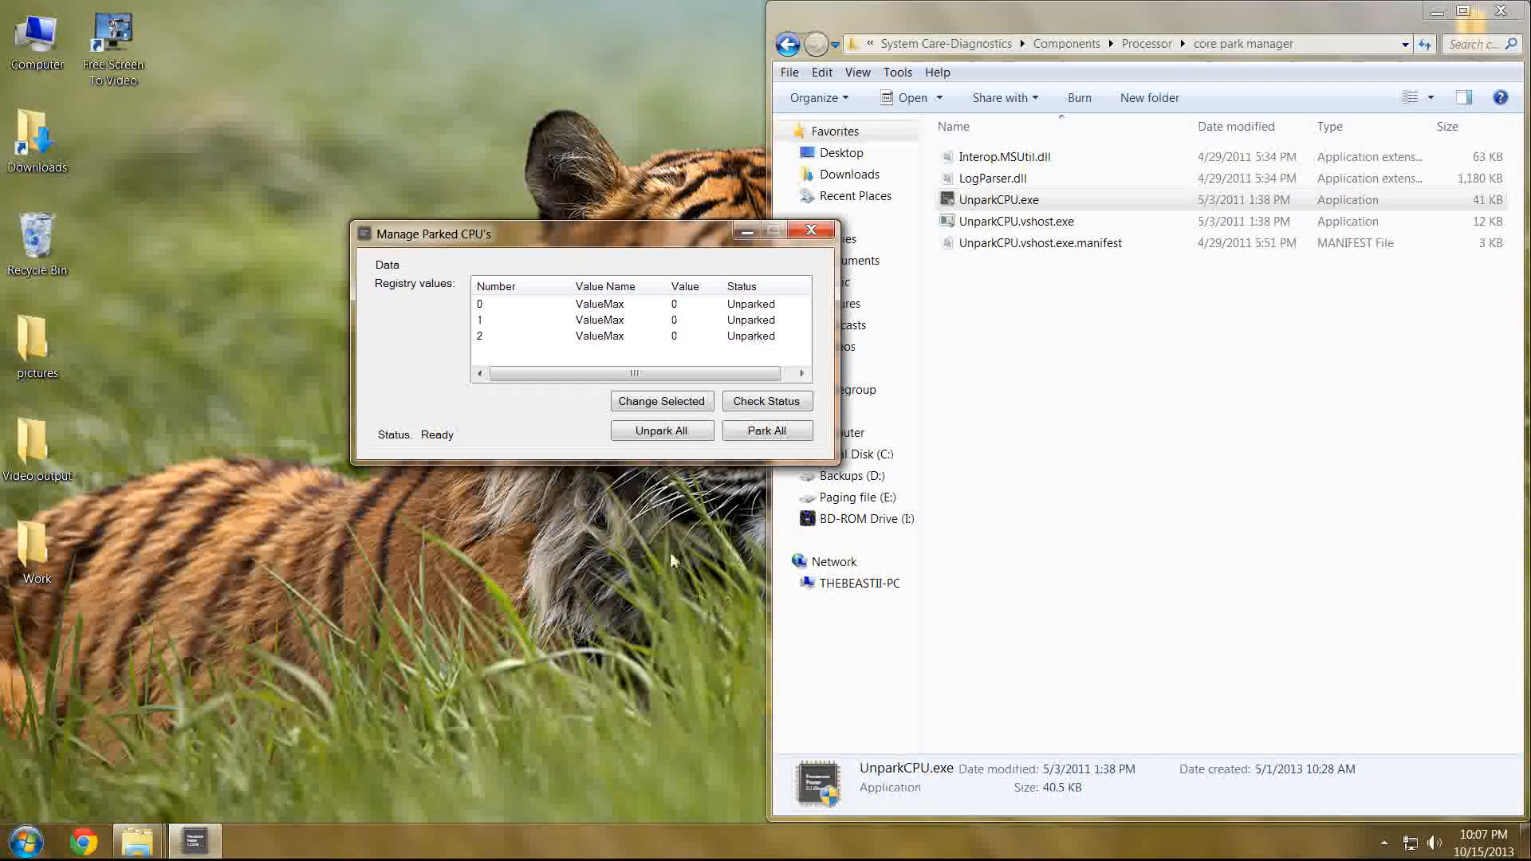
pyautogui.moveTo(707, 364)
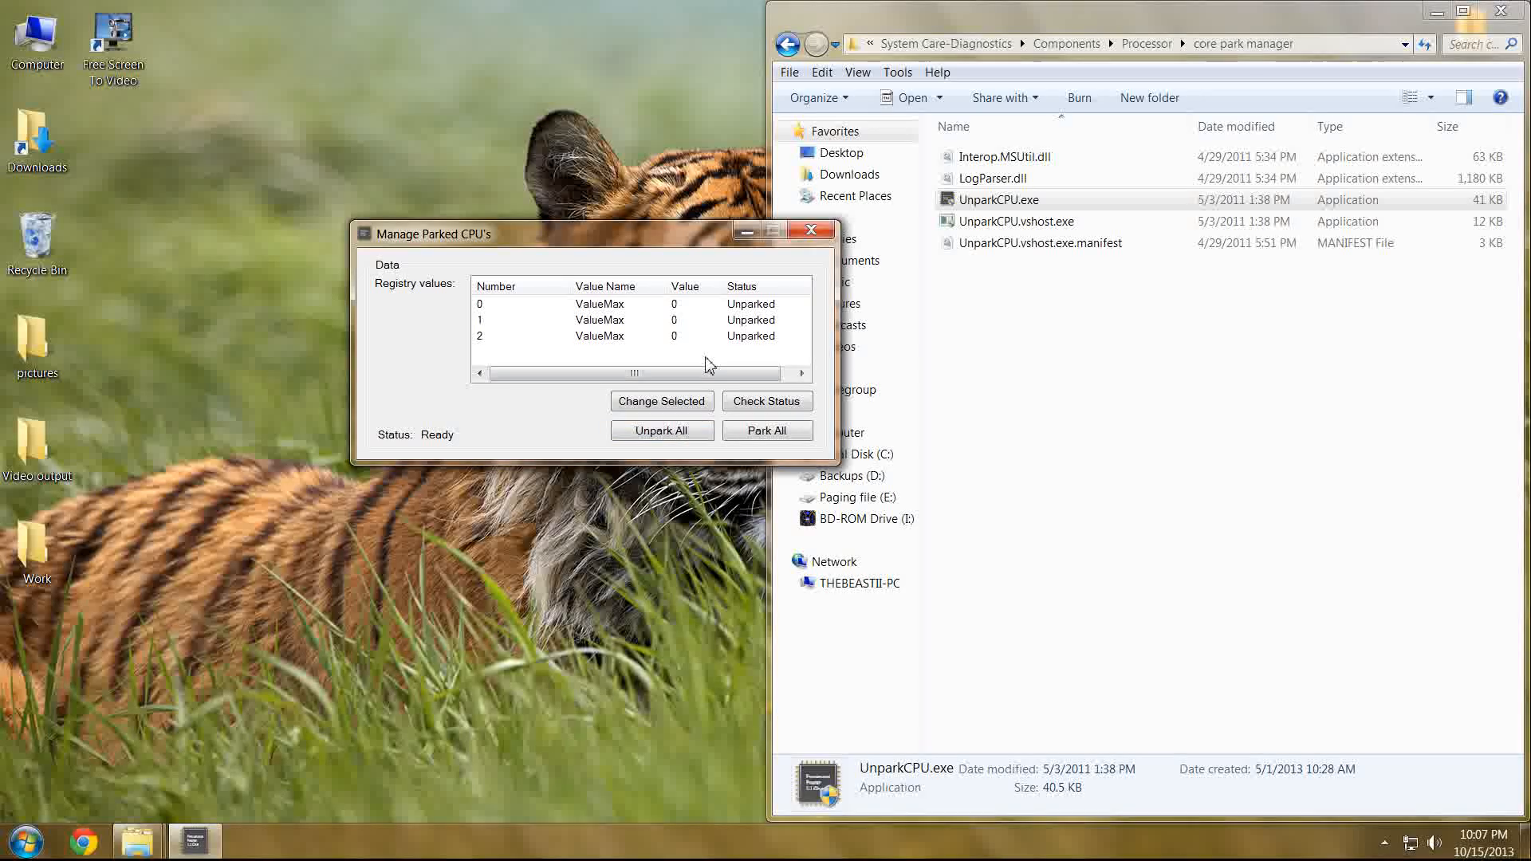
# - Rescan so cores 0, 1 and 2 show Unparked again, then close the utility
pyautogui.click(767, 401)
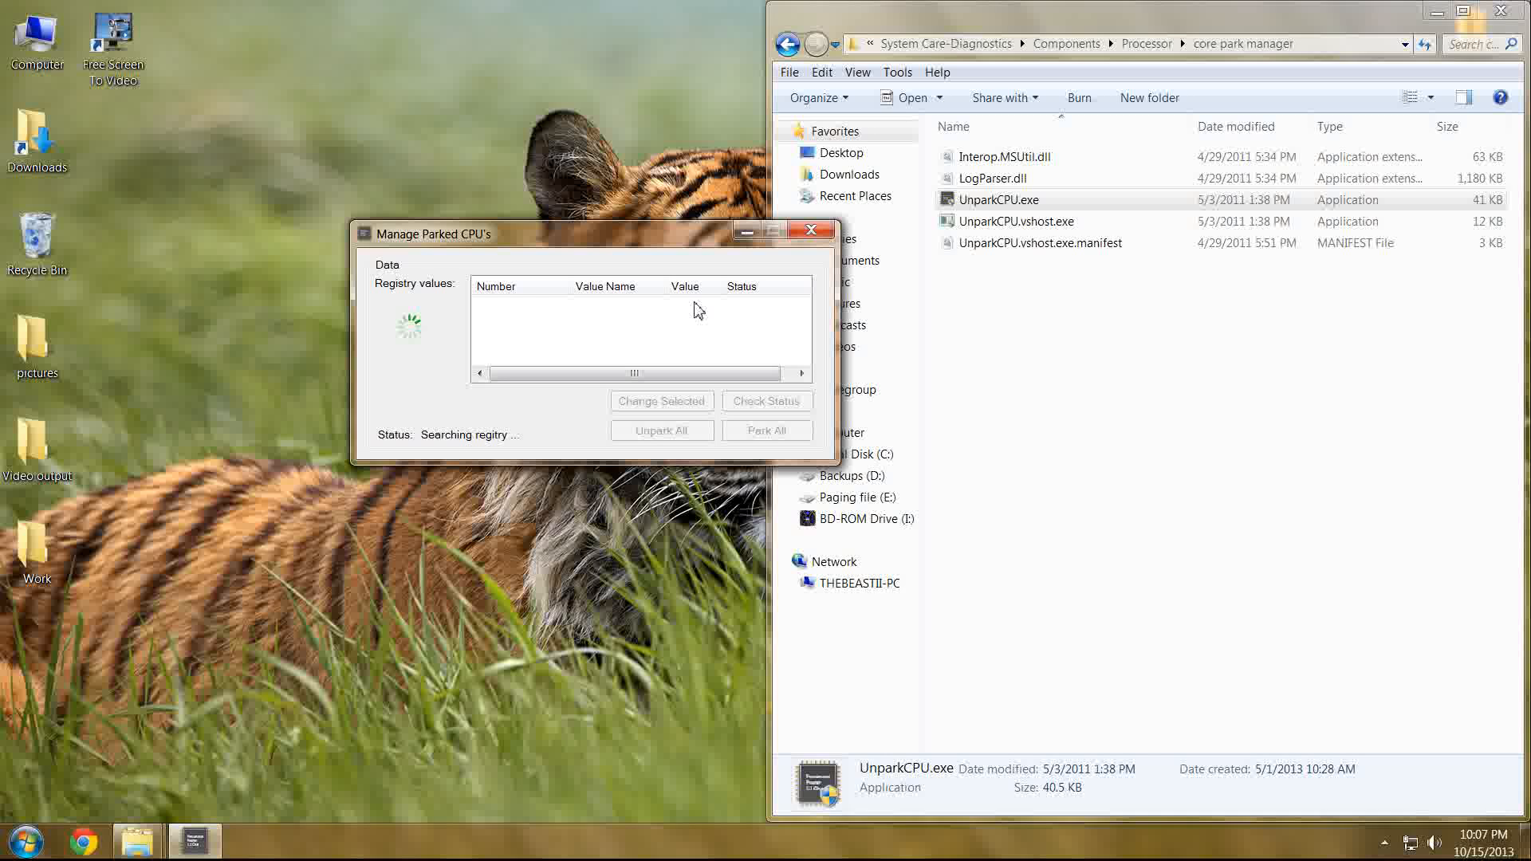
pyautogui.moveTo(317, 506)
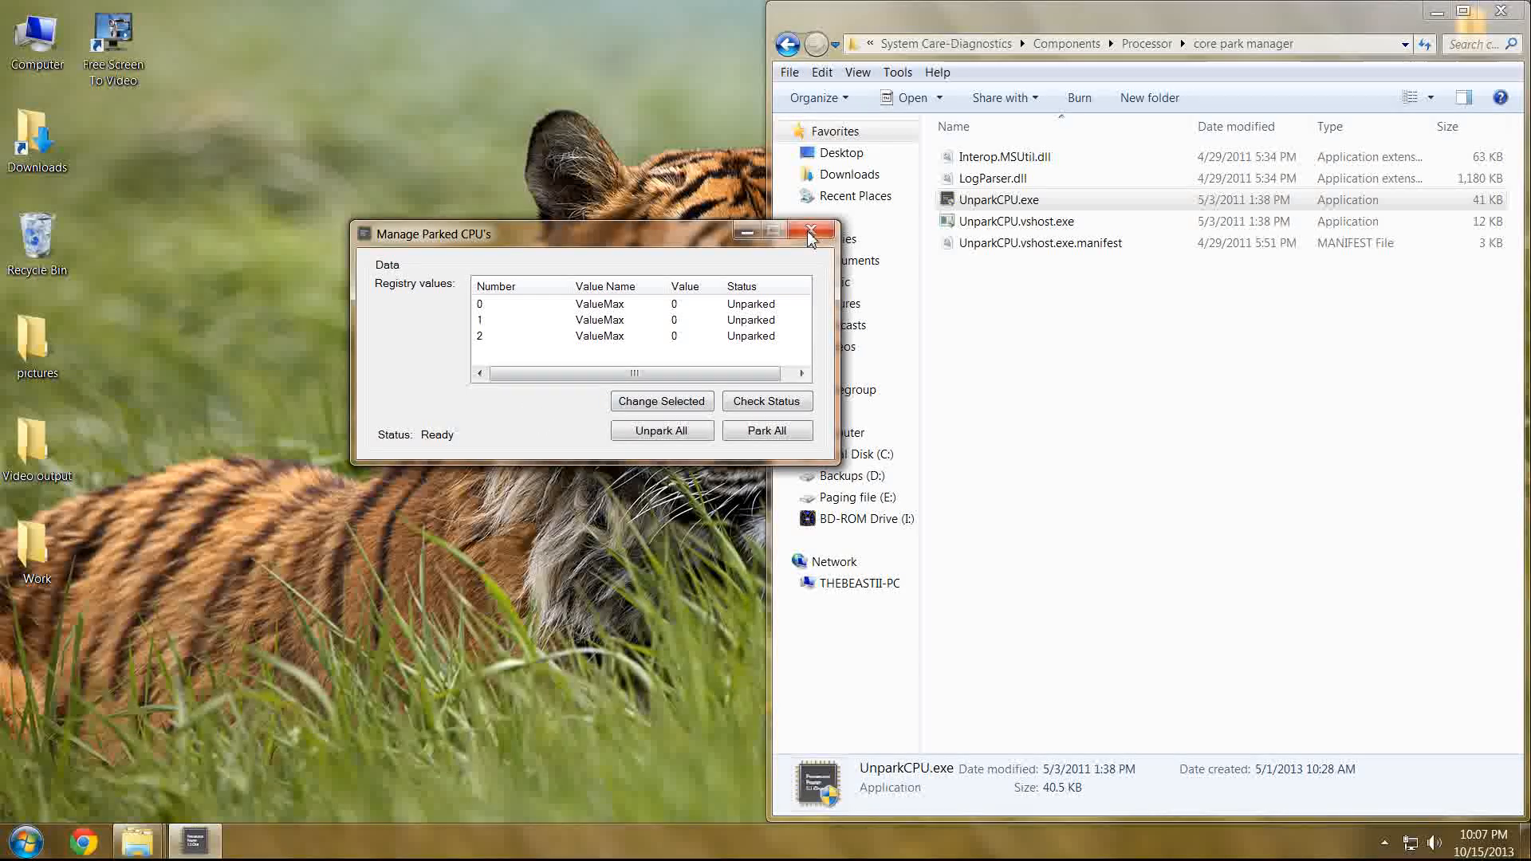
pyautogui.click(823, 230)
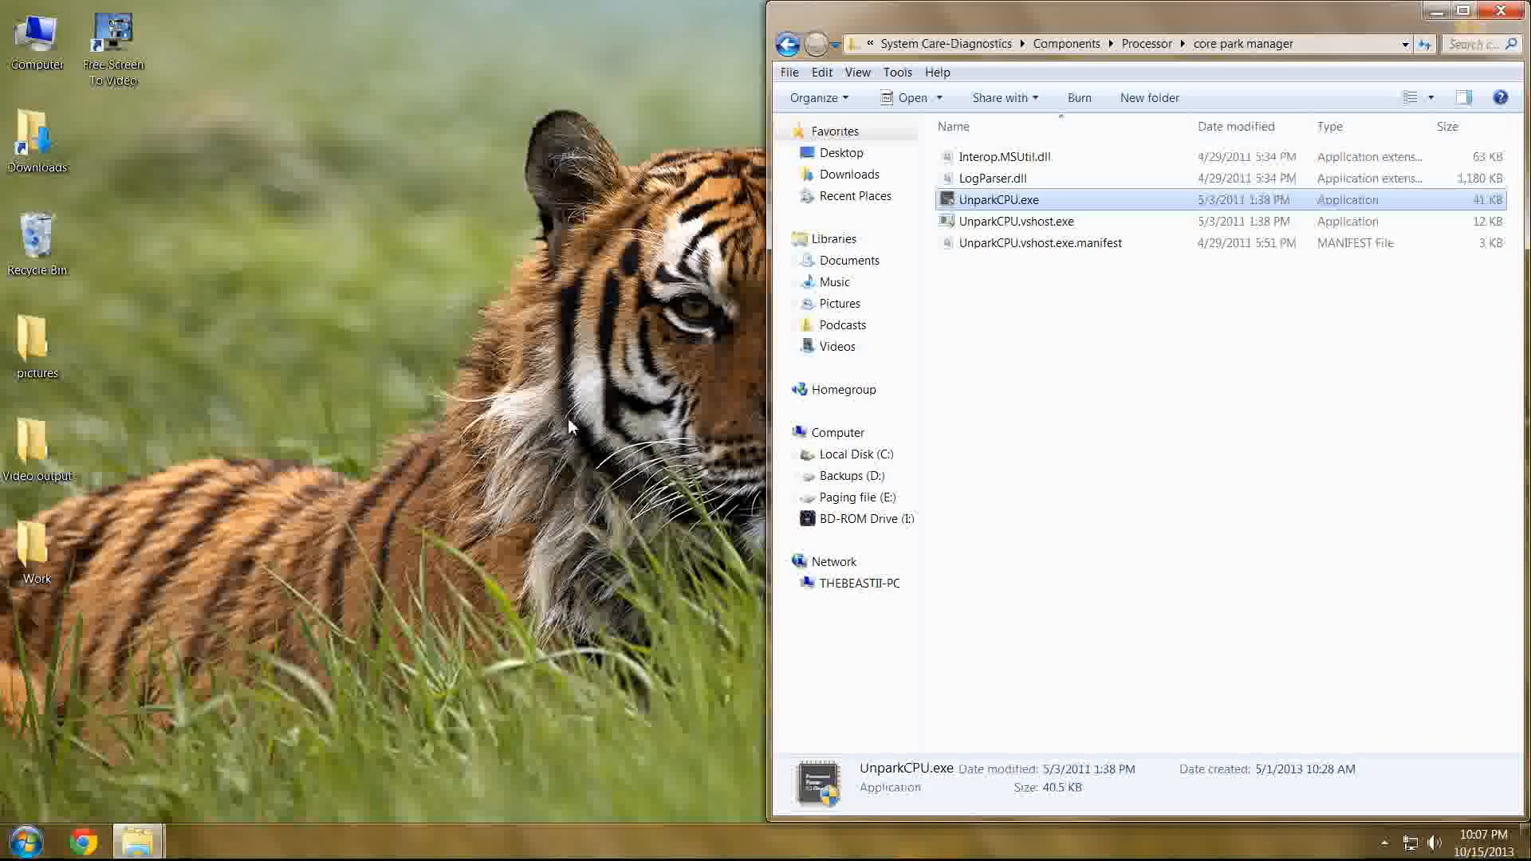